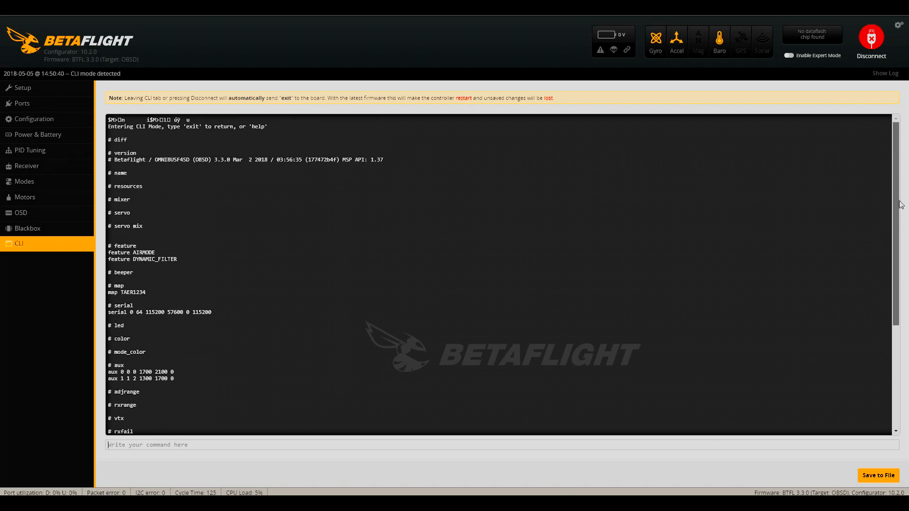
- Run the diff command in the CLI console to show all settings changed from defaults
scroll(down, 3)
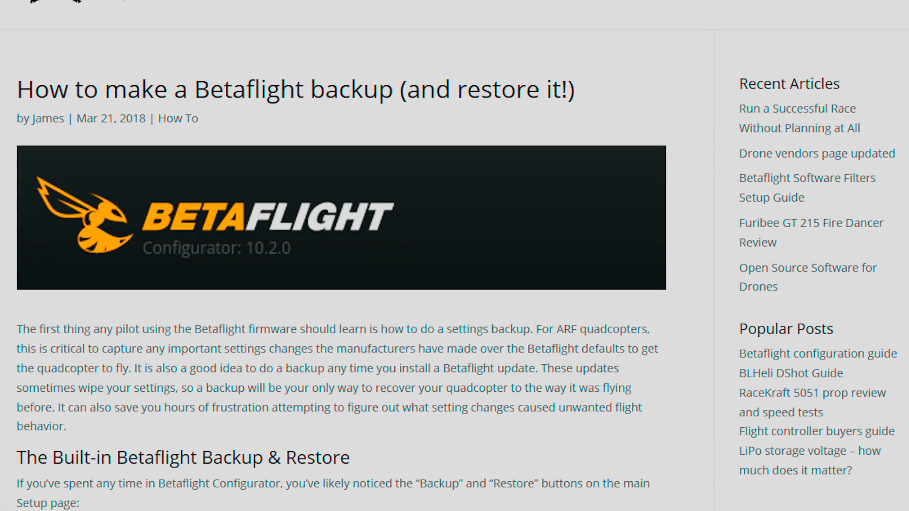
scroll(down, 3)
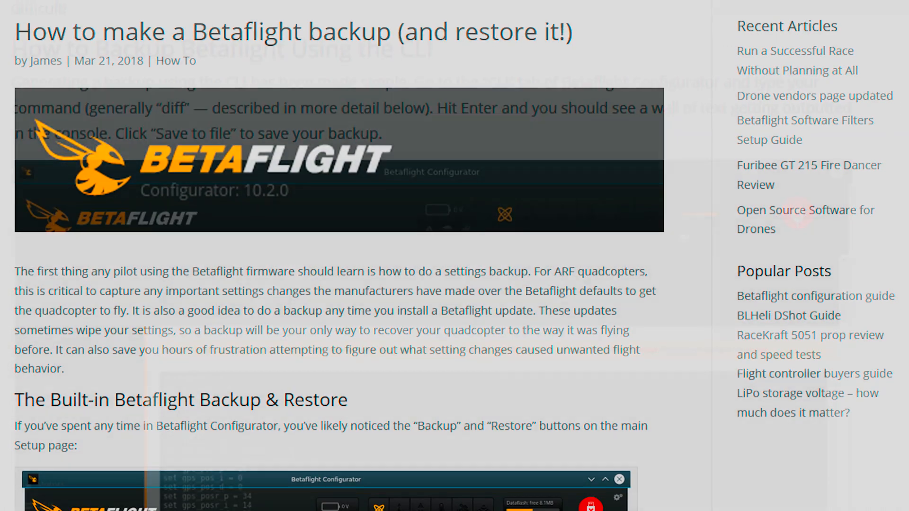
scroll(down, 3)
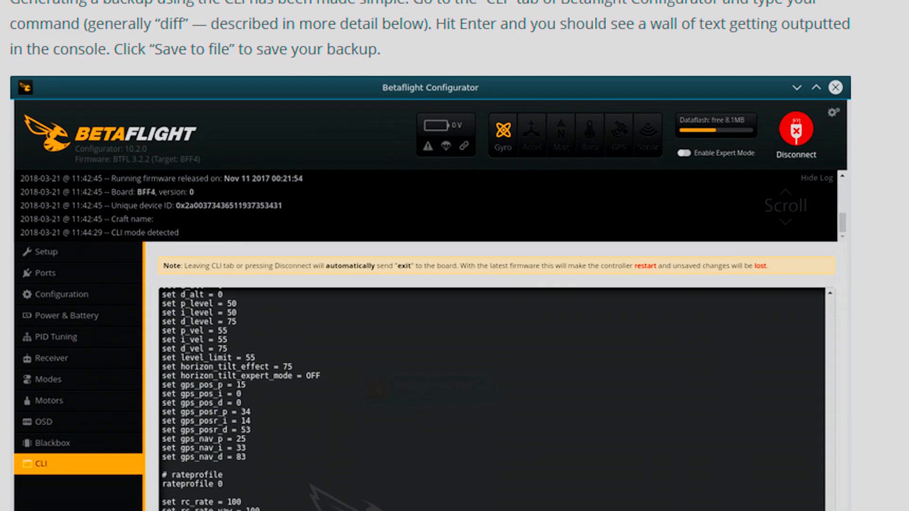
scroll(down, 3)
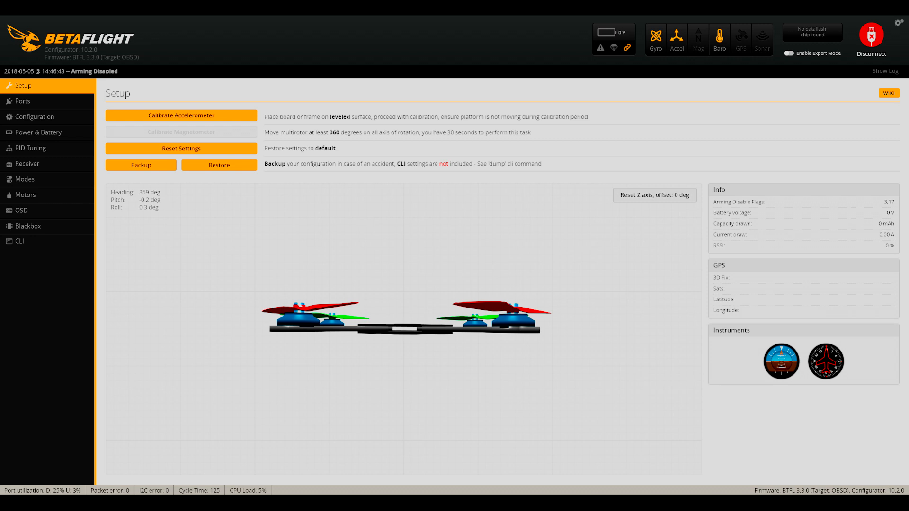
click(19, 240)
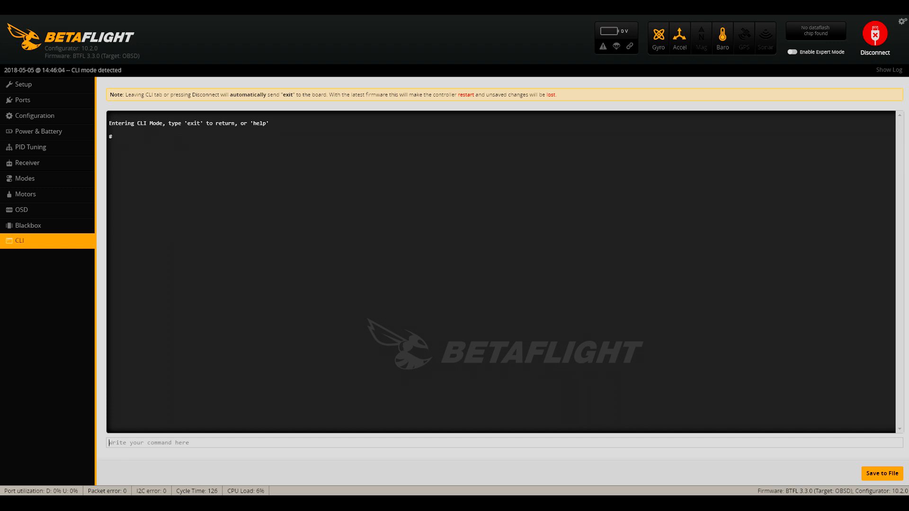
text(diff)
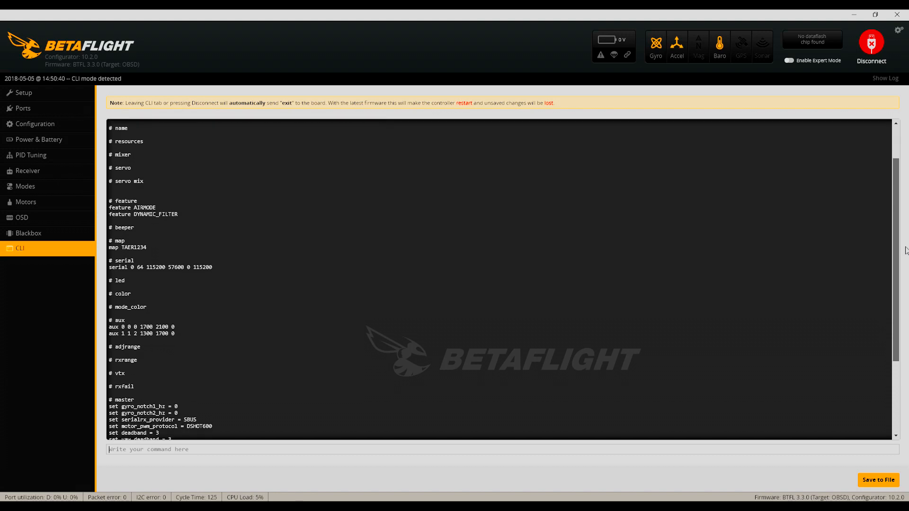
scroll(down, 3)
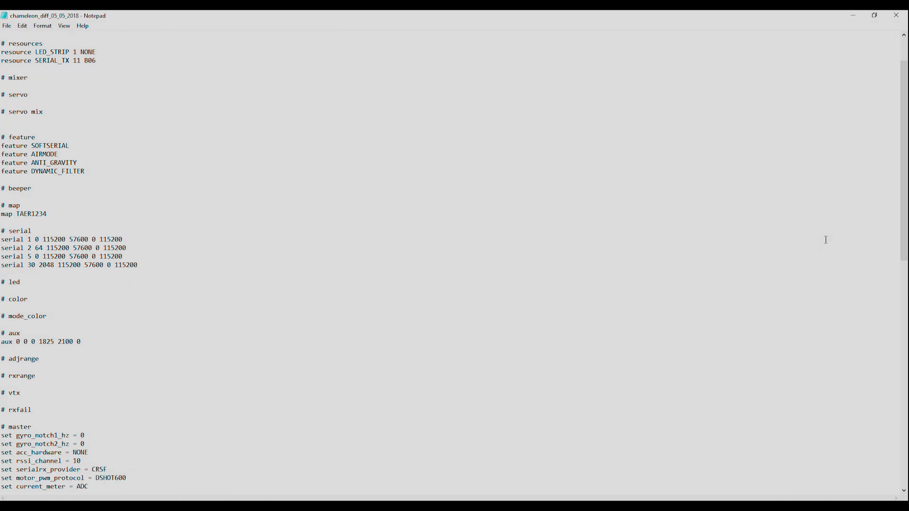
scroll(down, 3)
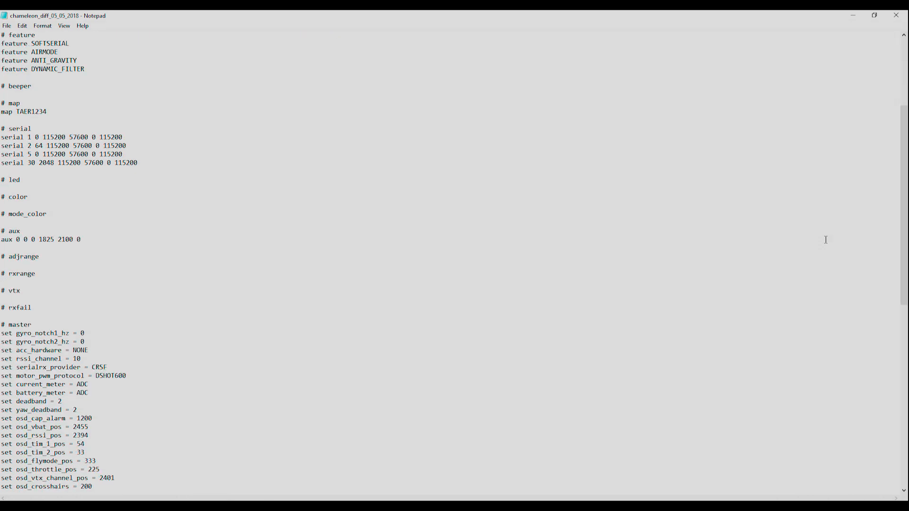
scroll(down, 3)
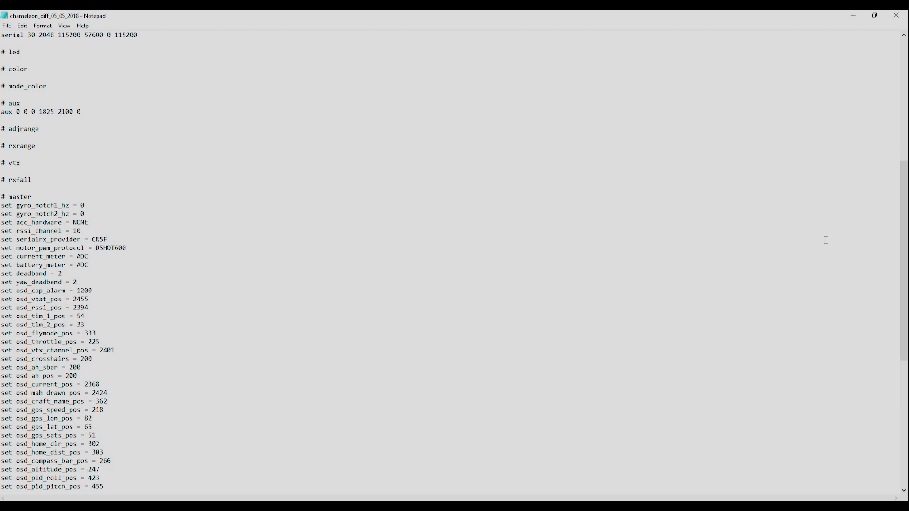
scroll(down, 3)
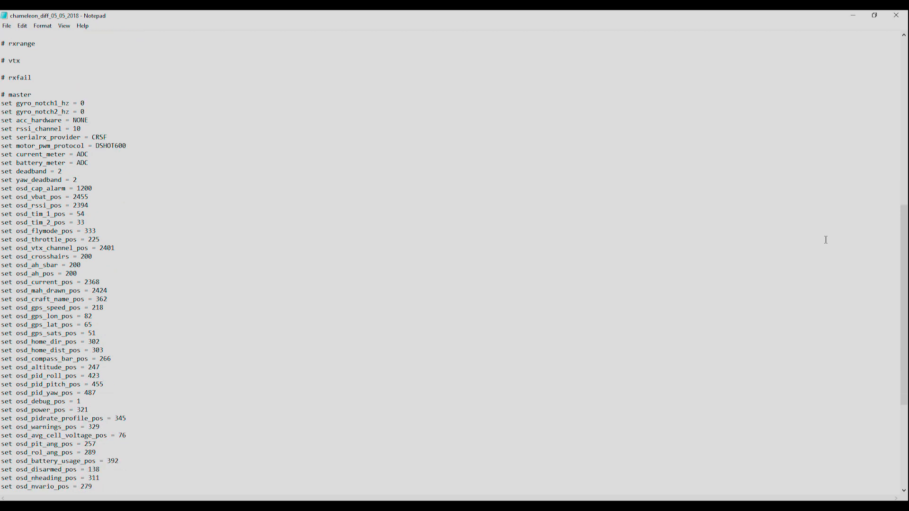
scroll(down, 3)
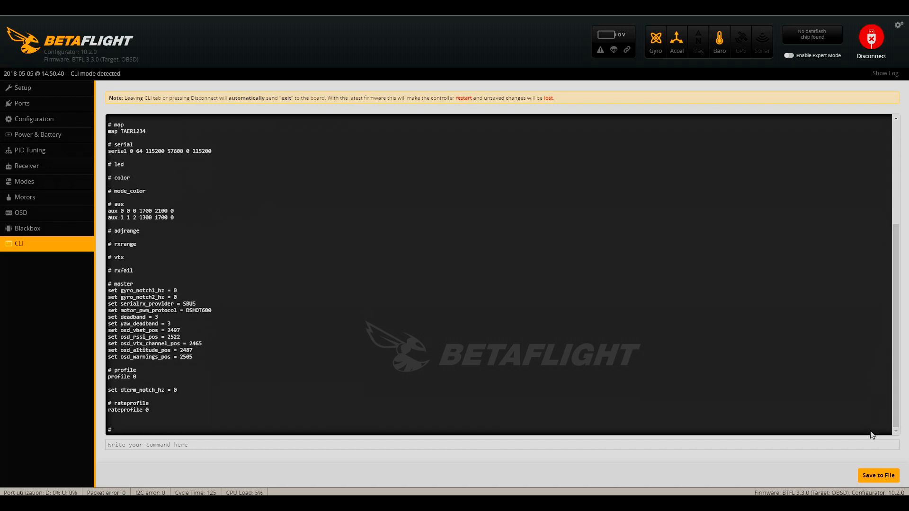
click(878, 475)
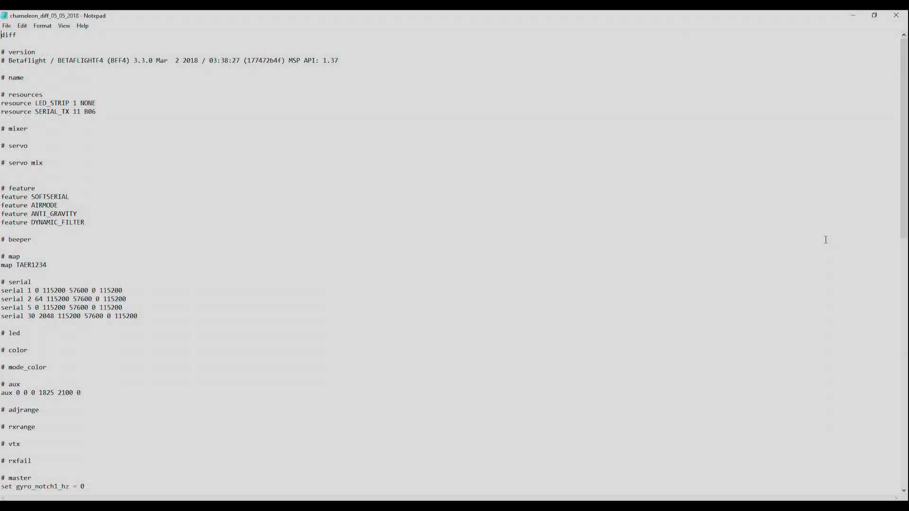
scroll(down, 3)
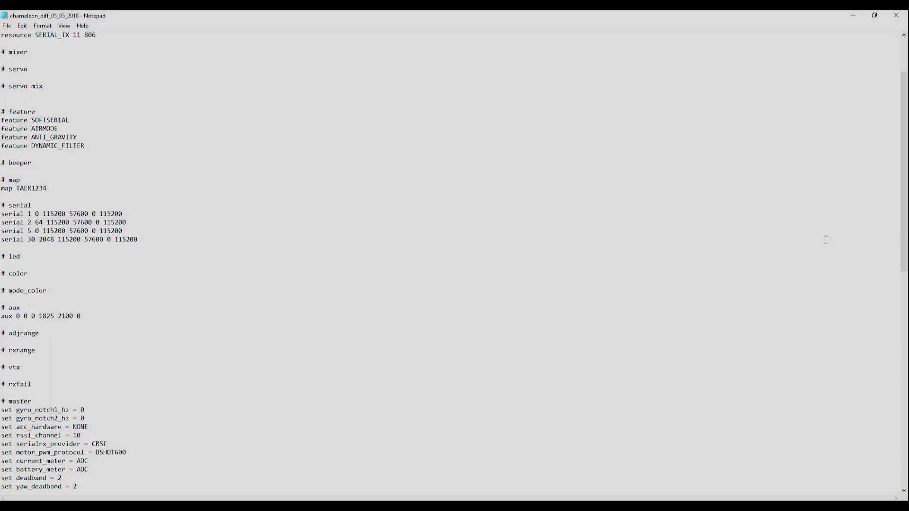
scroll(down, 3)
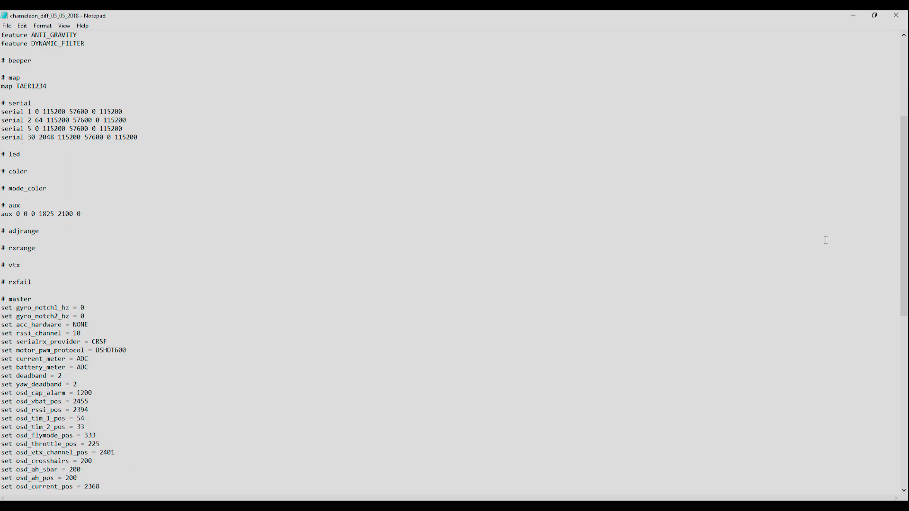
scroll(down, 3)
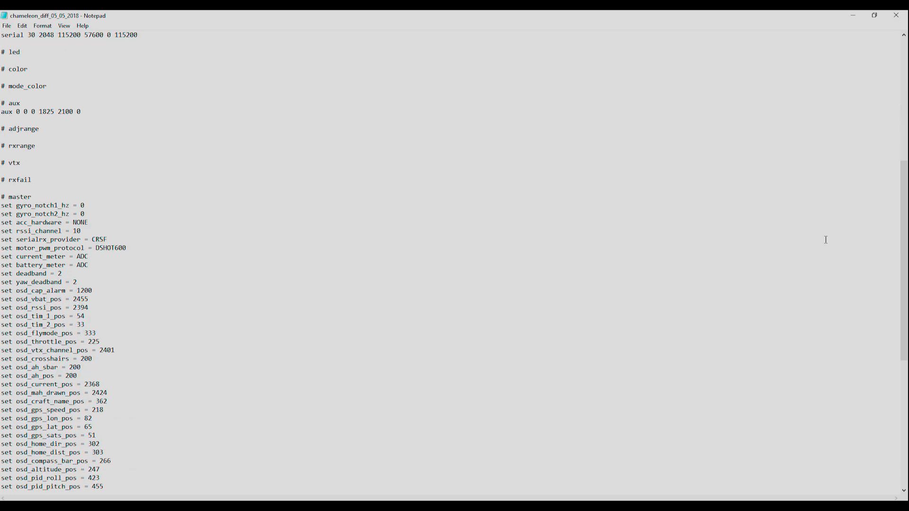
scroll(down, 3)
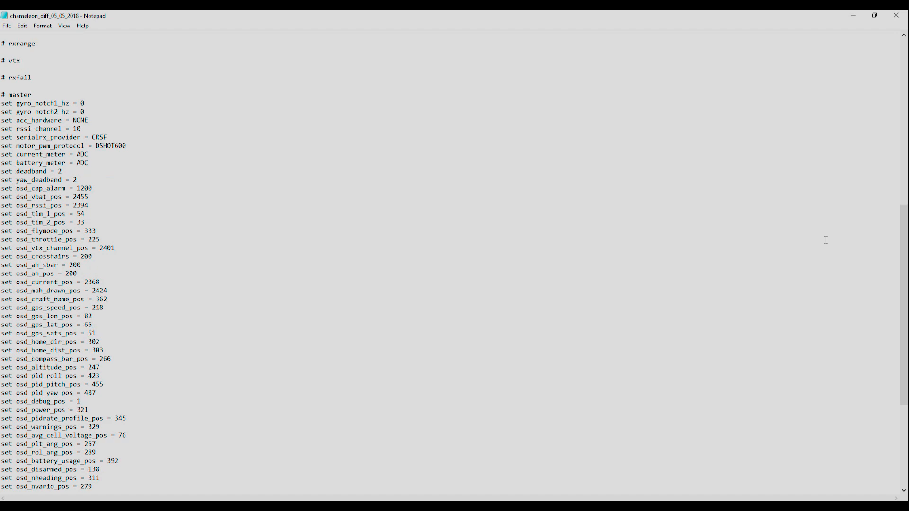
scroll(down, 3)
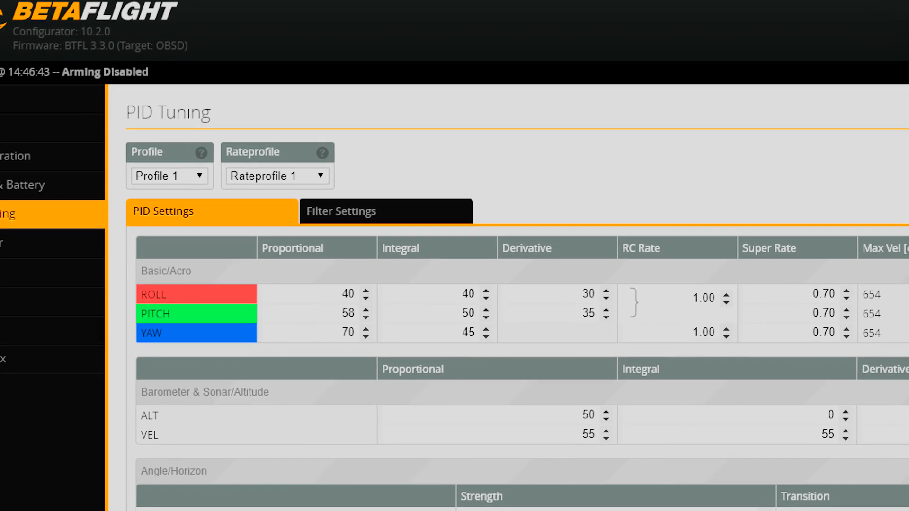
scroll(down, 3)
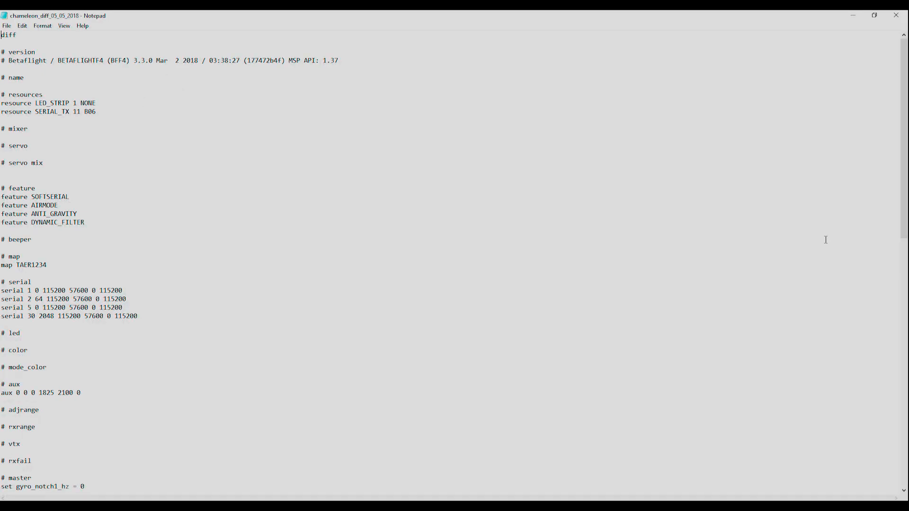
scroll(down, 3)
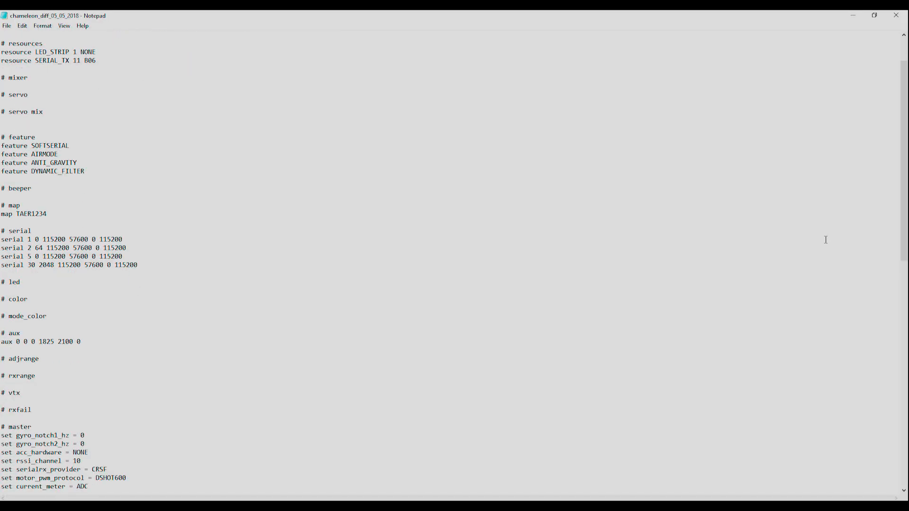
scroll(down, 3)
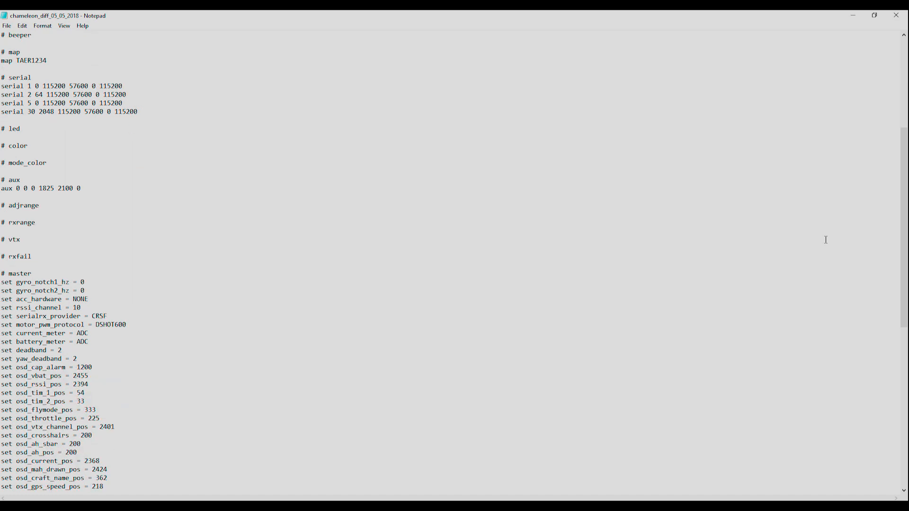
scroll(down, 3)
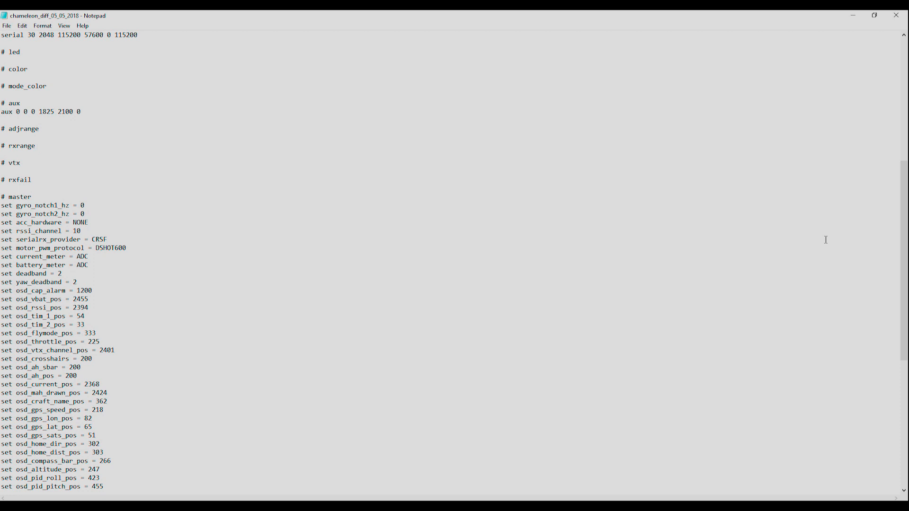
scroll(down, 3)
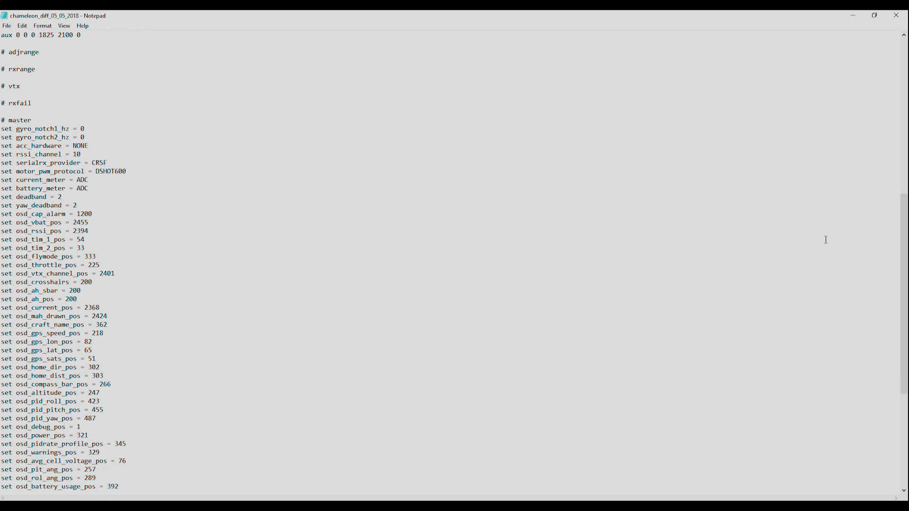
scroll(down, 3)
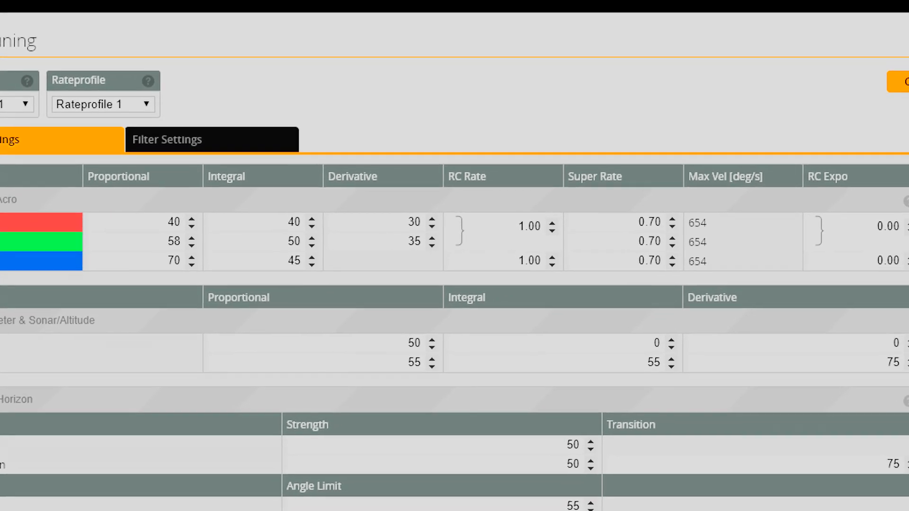
- Paste the backup commands ending with 'set osd_warnings_pos = 2505', run save, then disconnect
click(19, 249)
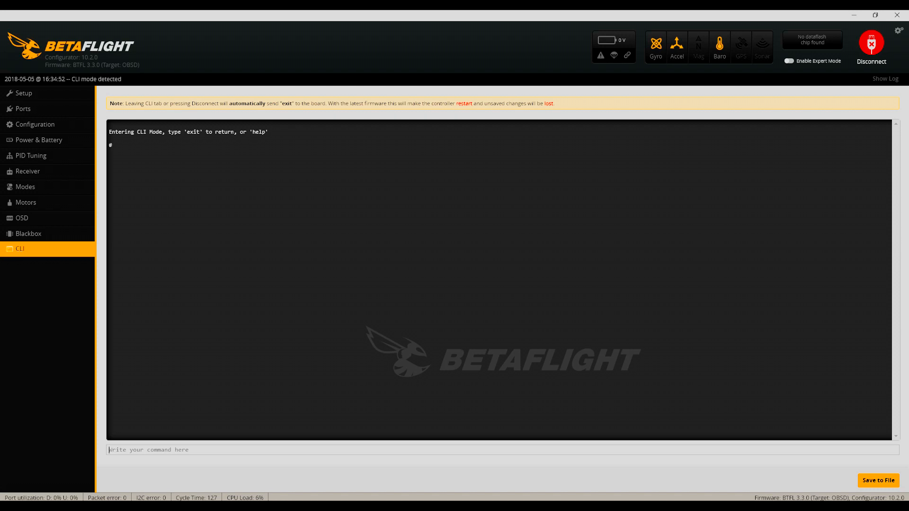
text(set osd_warnings_pos = 2505)
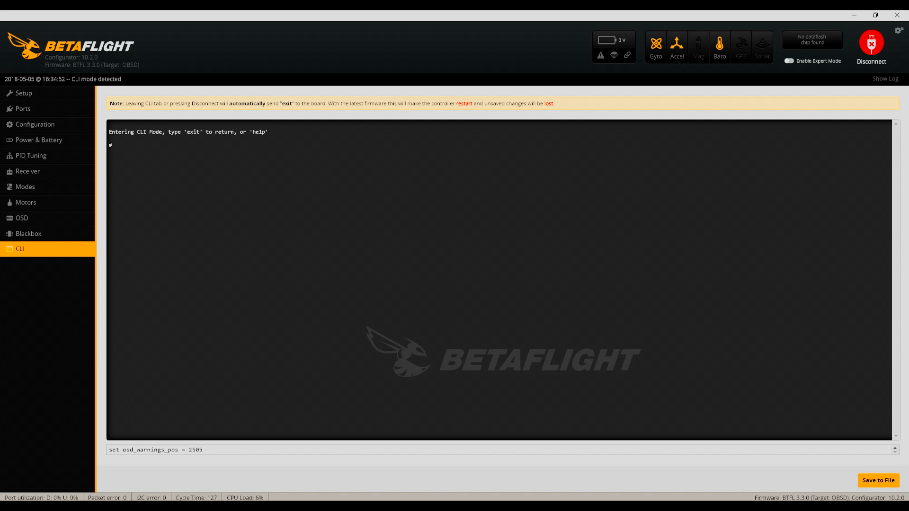
key(enter)
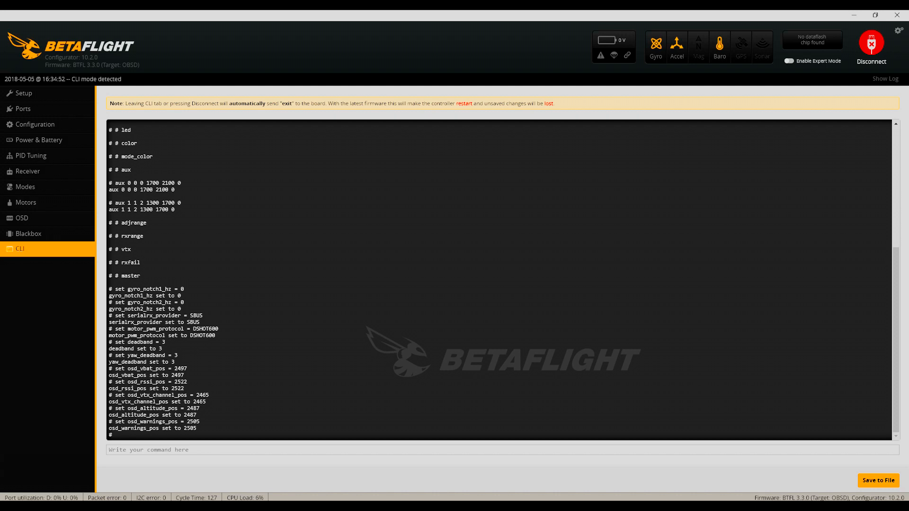
text(save)
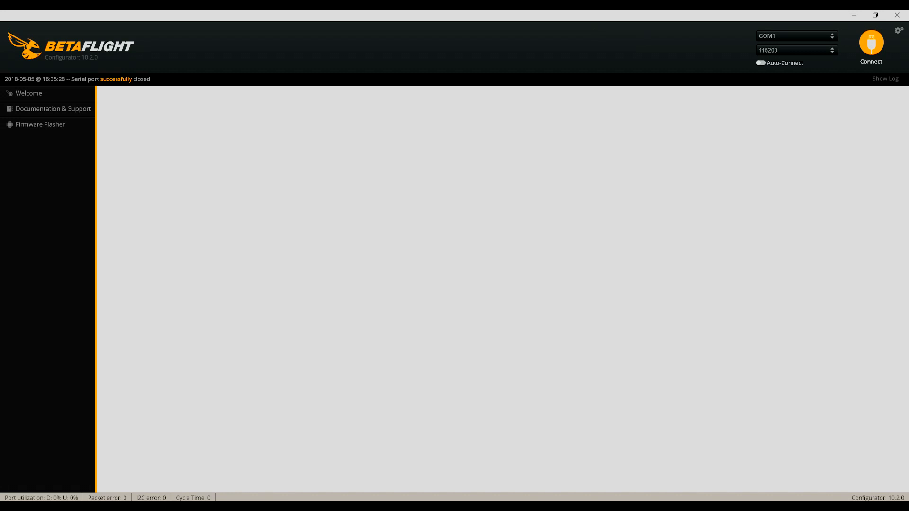
click(27, 94)
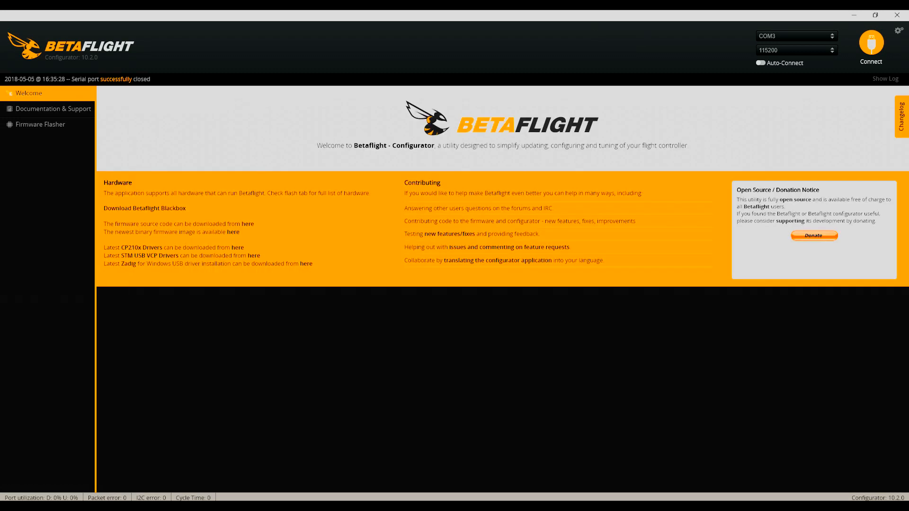